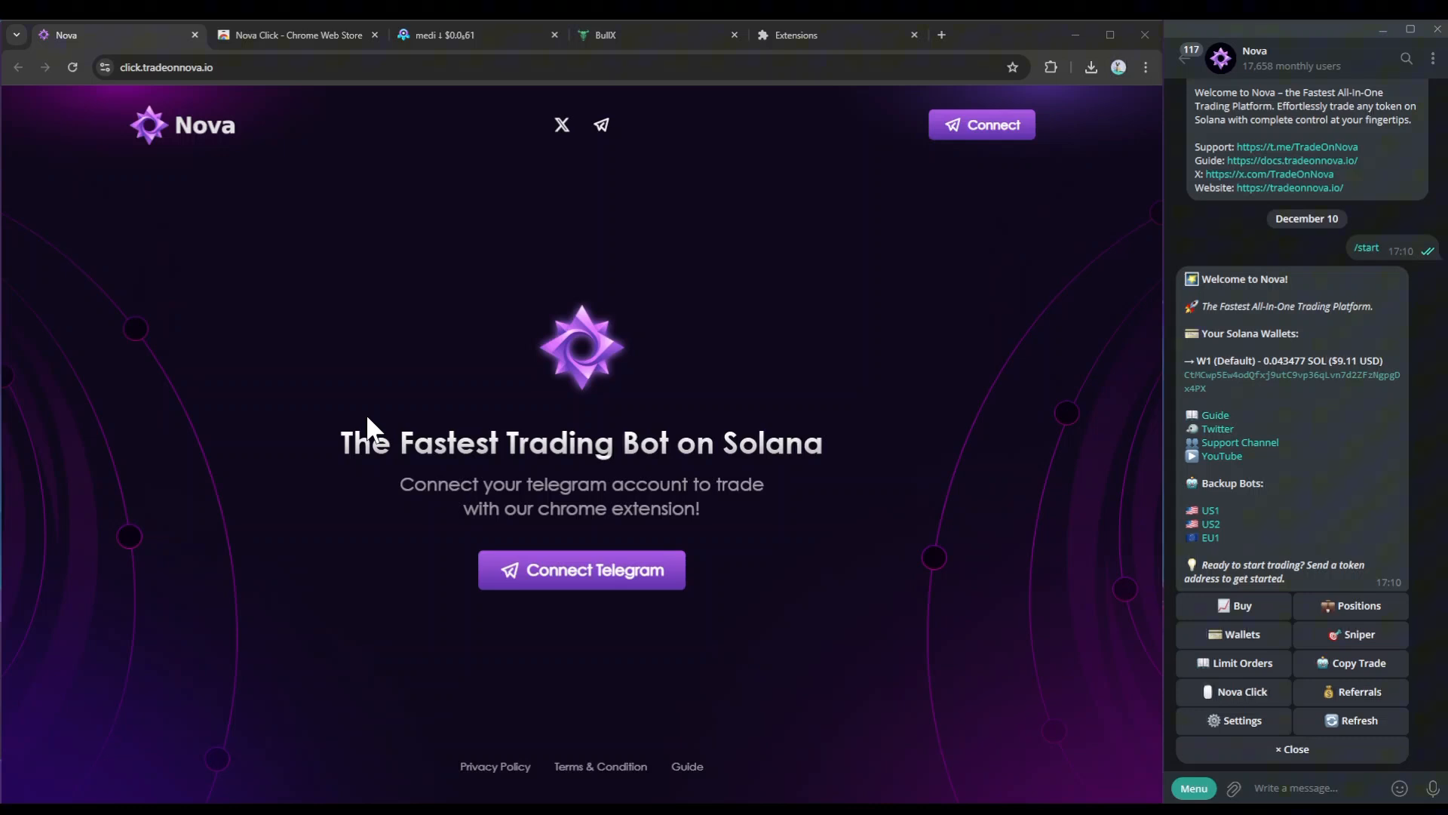
pyautogui.moveTo(292, 304)
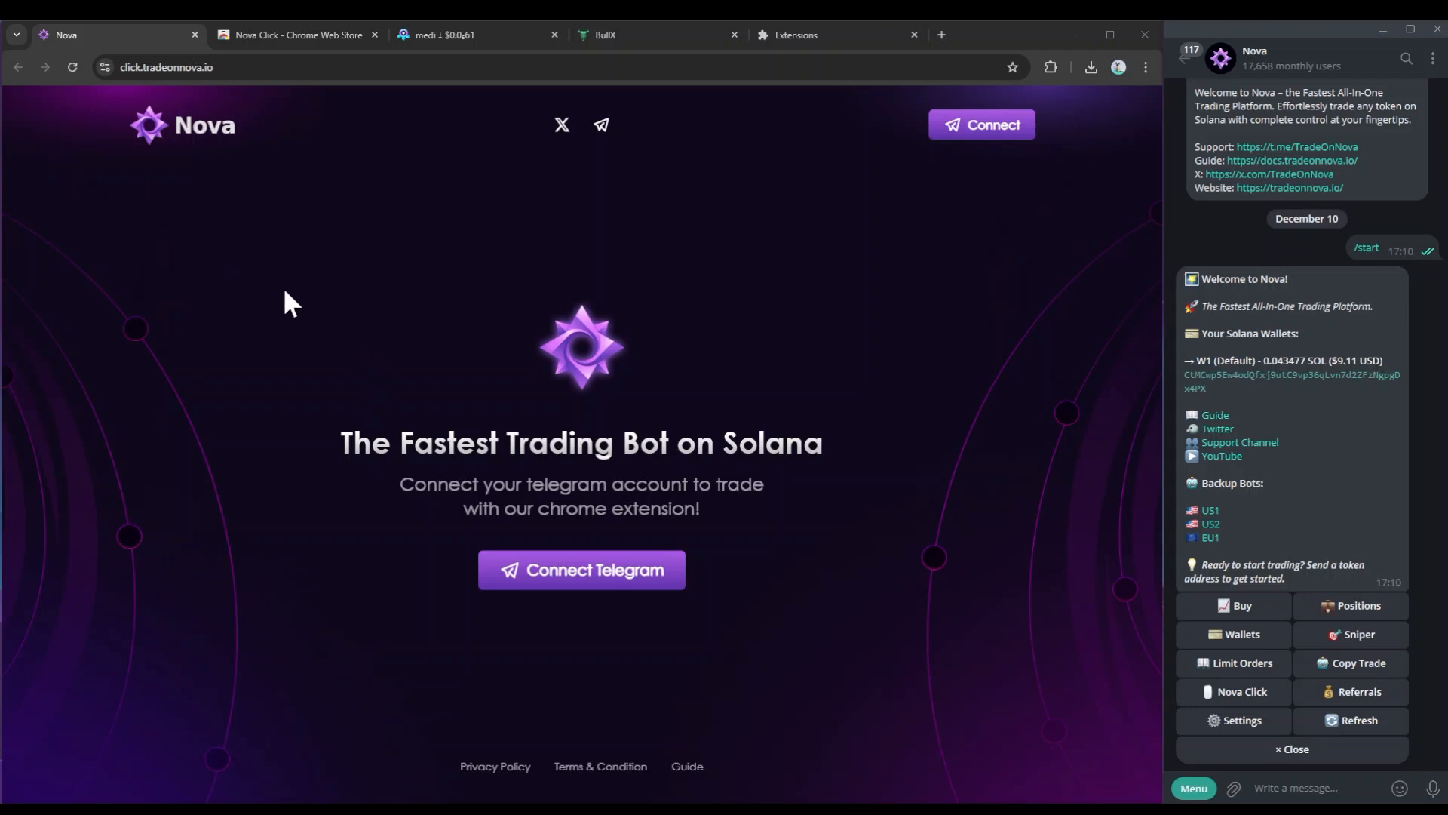
# Follow the Connect Telegram link so the Nova bot opens in Telegram Desktop.
pyautogui.click(581, 570)
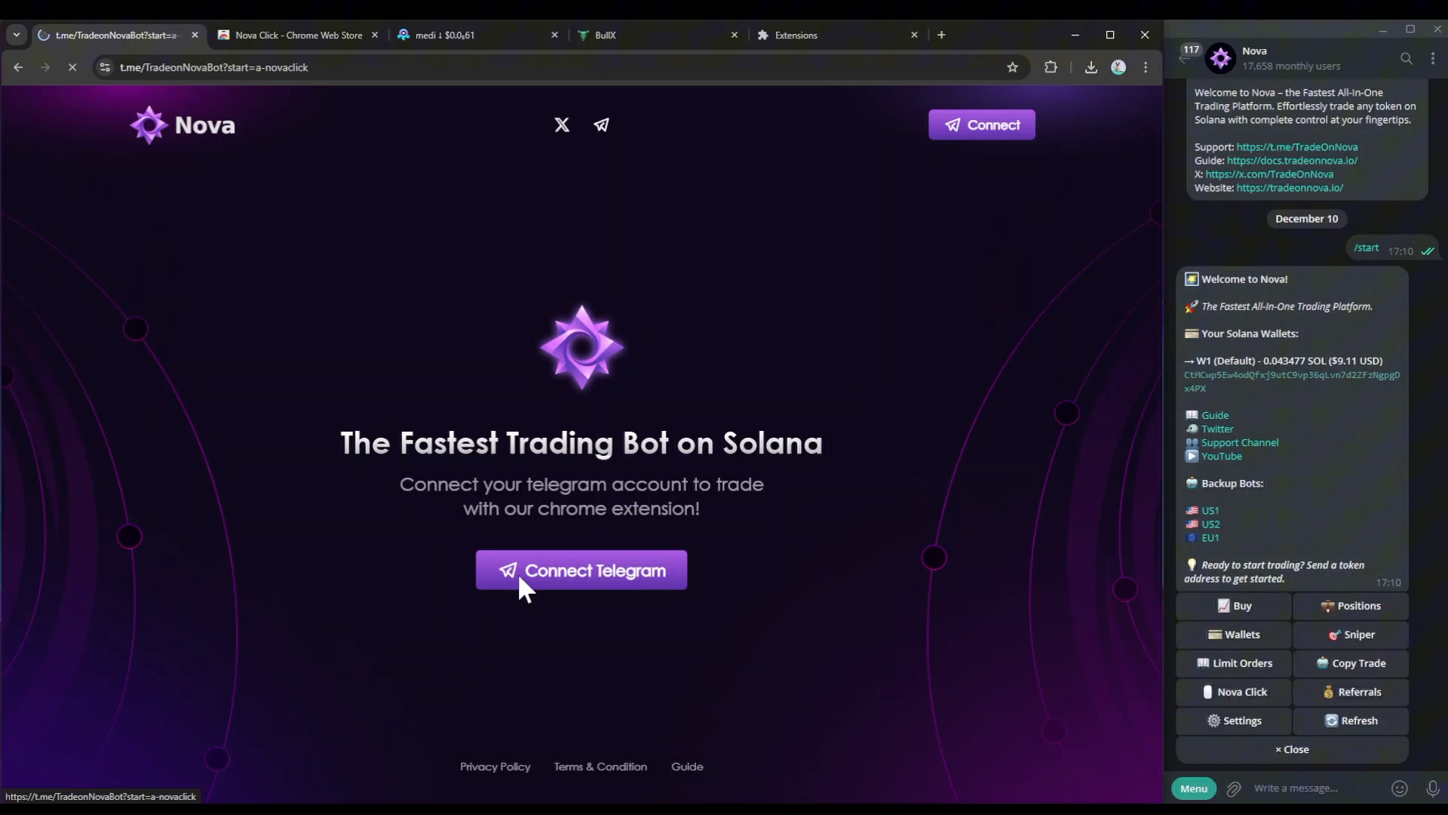
pyautogui.click(581, 570)
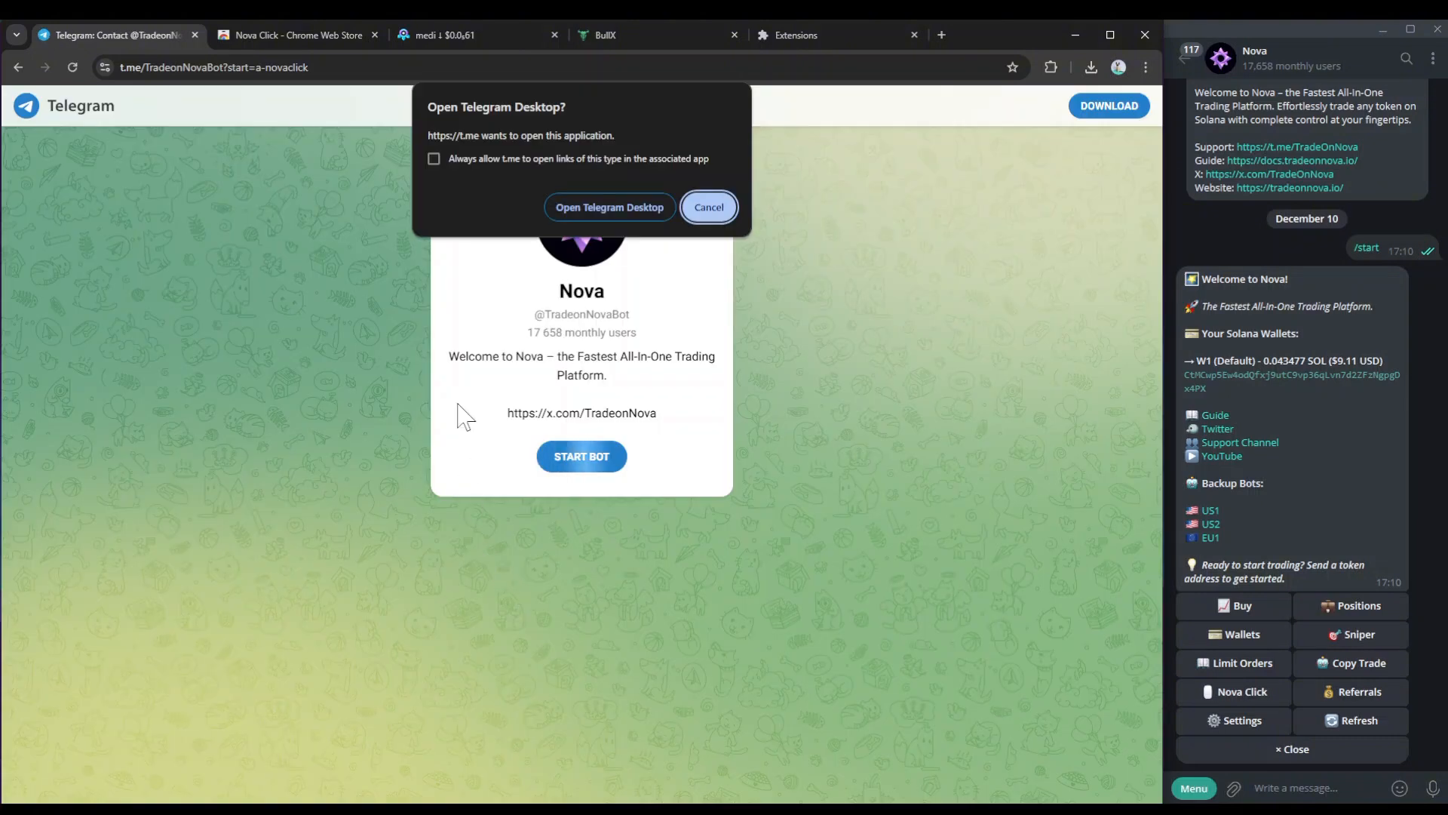
pyautogui.click(707, 207)
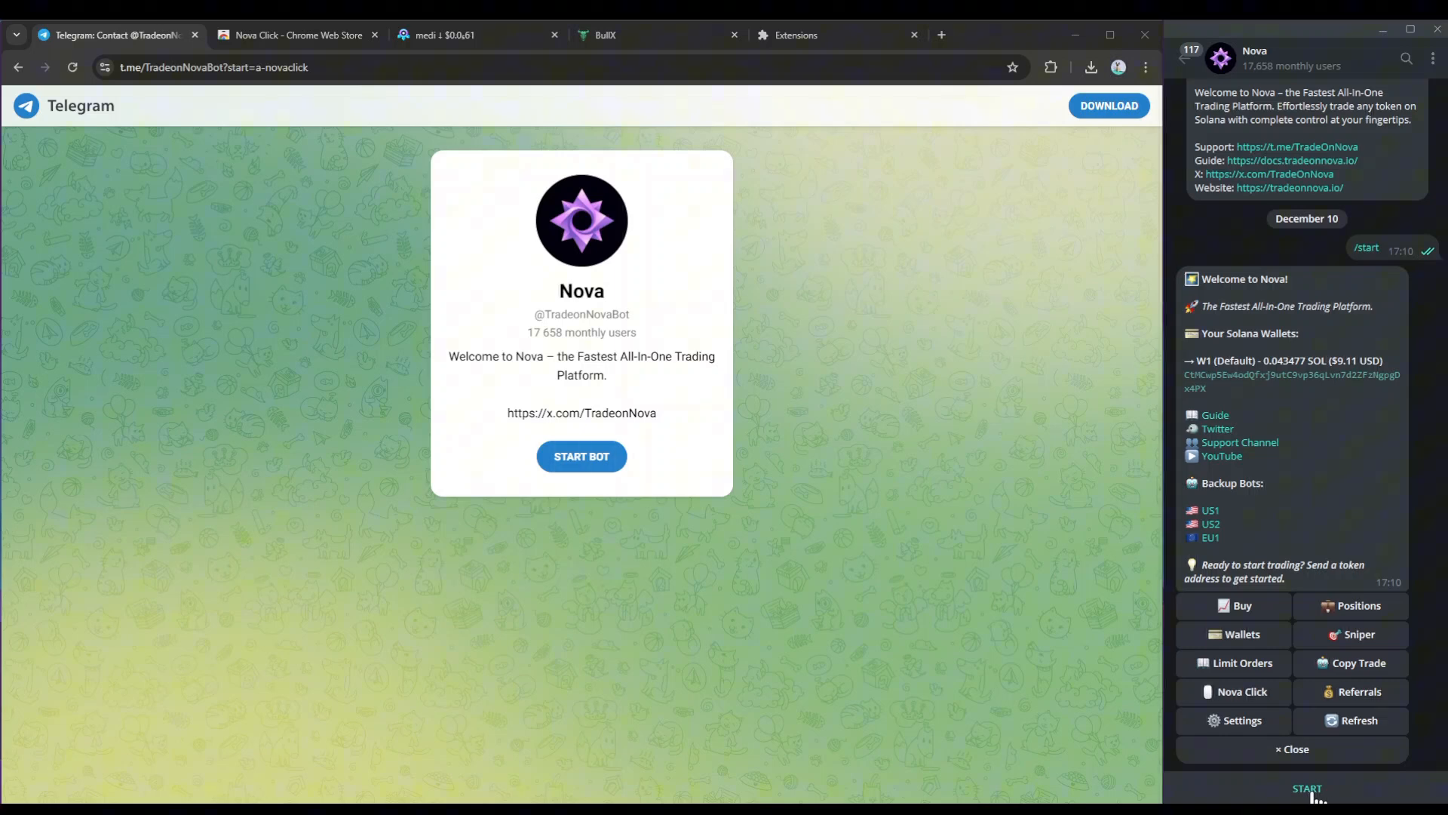
# Start the Nova bot and launch Nova Click until the account connection is confirmed.
pyautogui.click(1306, 787)
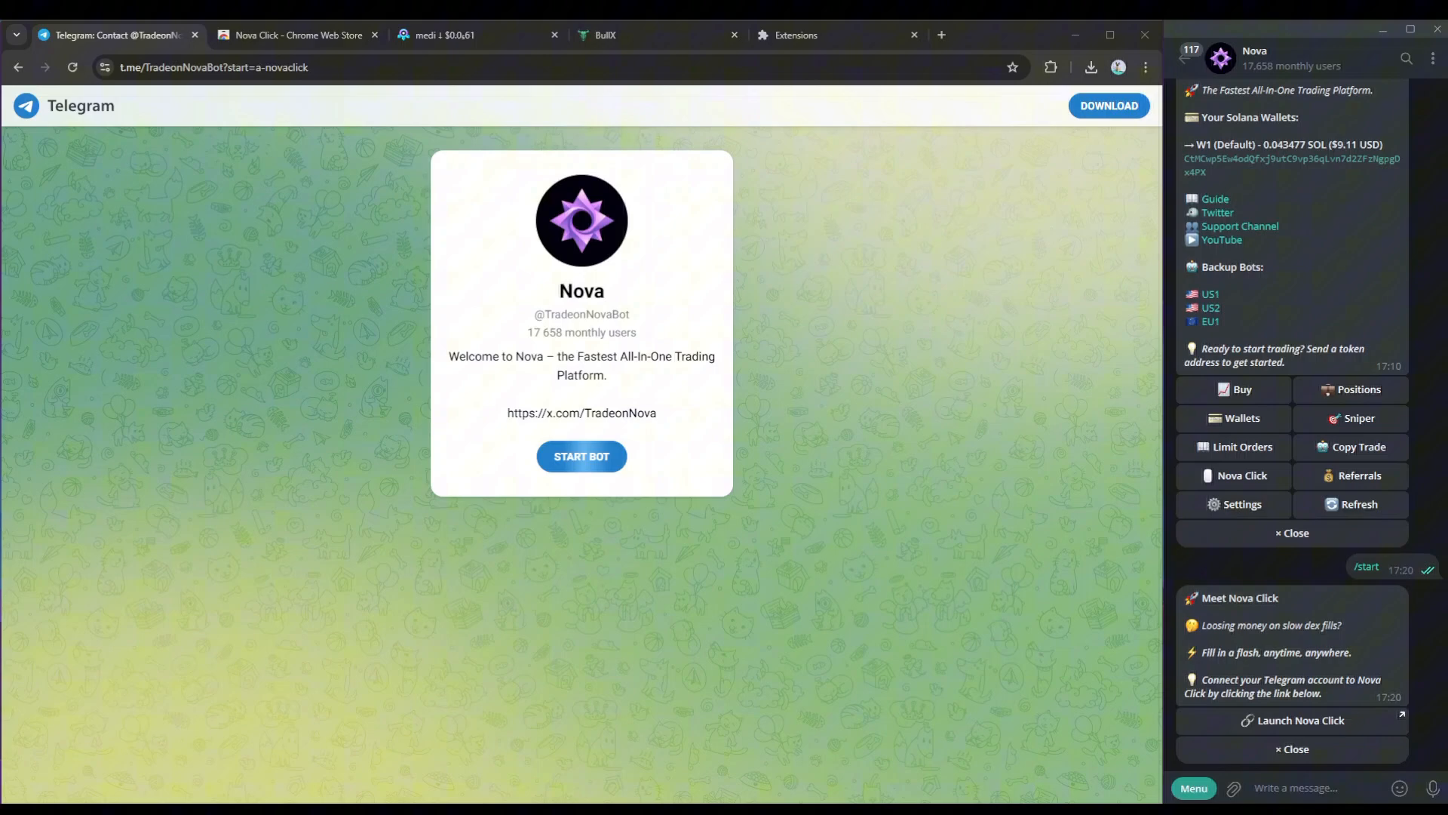
pyautogui.click(1299, 719)
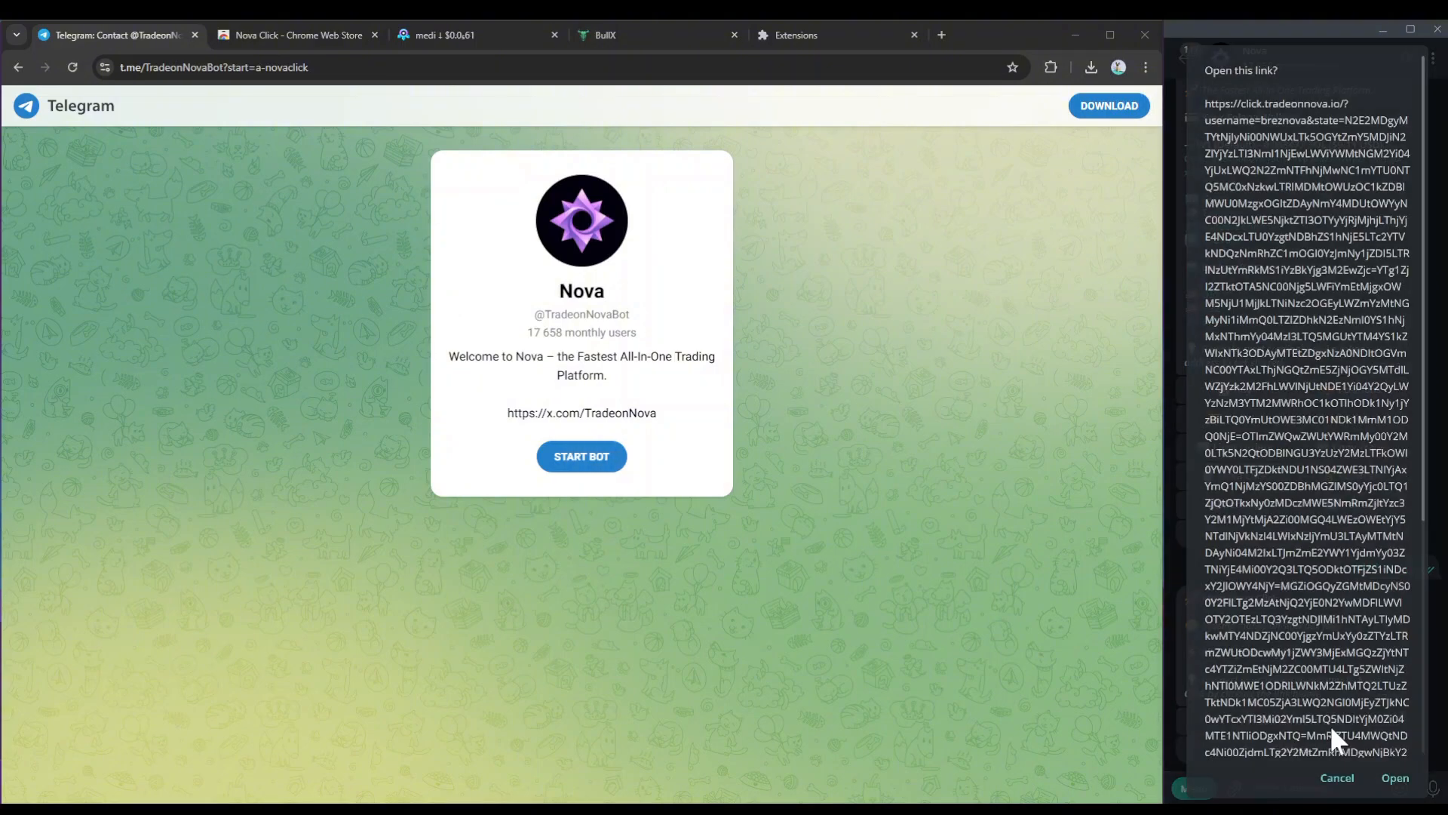
pyautogui.click(1394, 777)
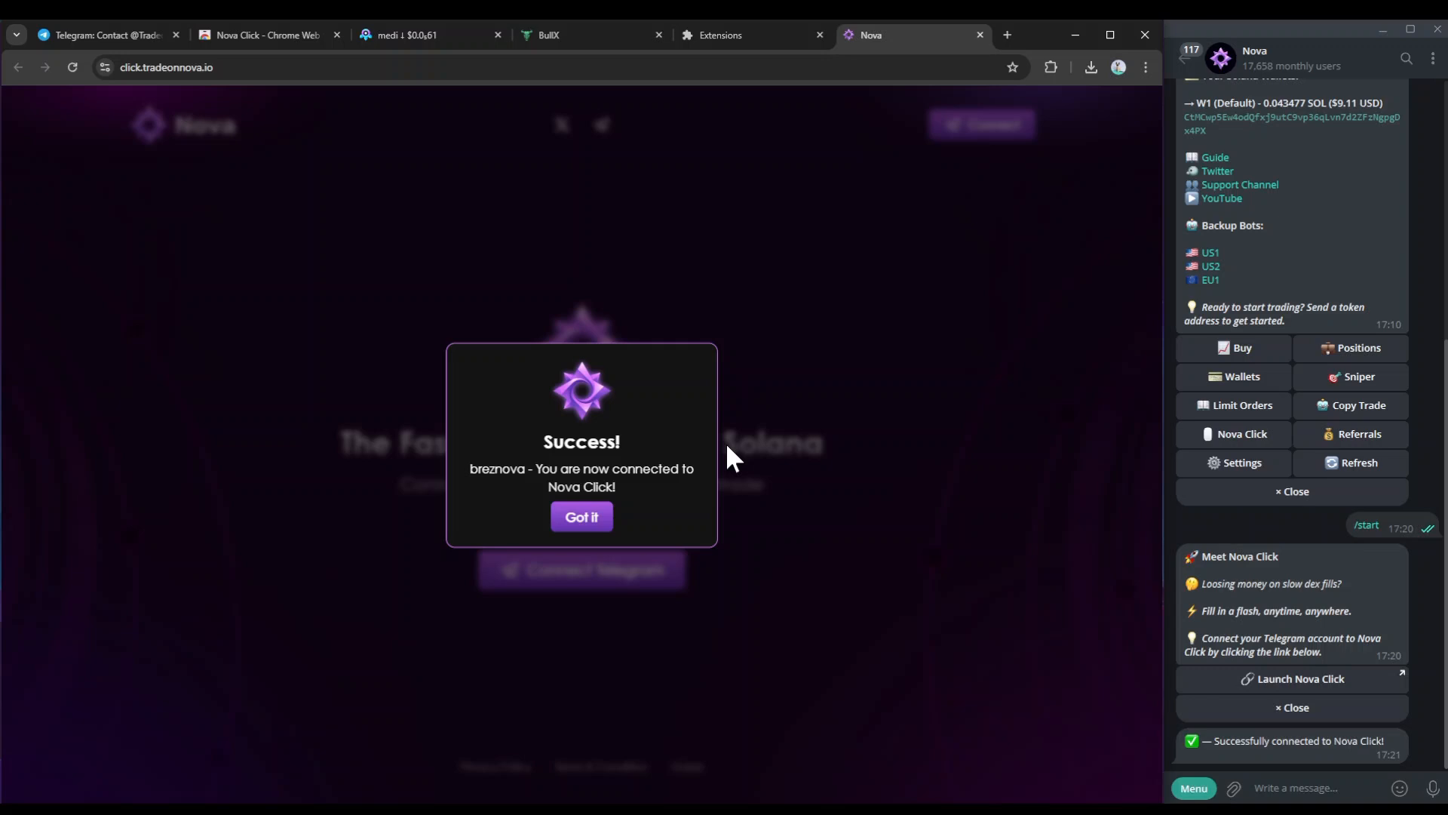
pyautogui.moveTo(685, 489)
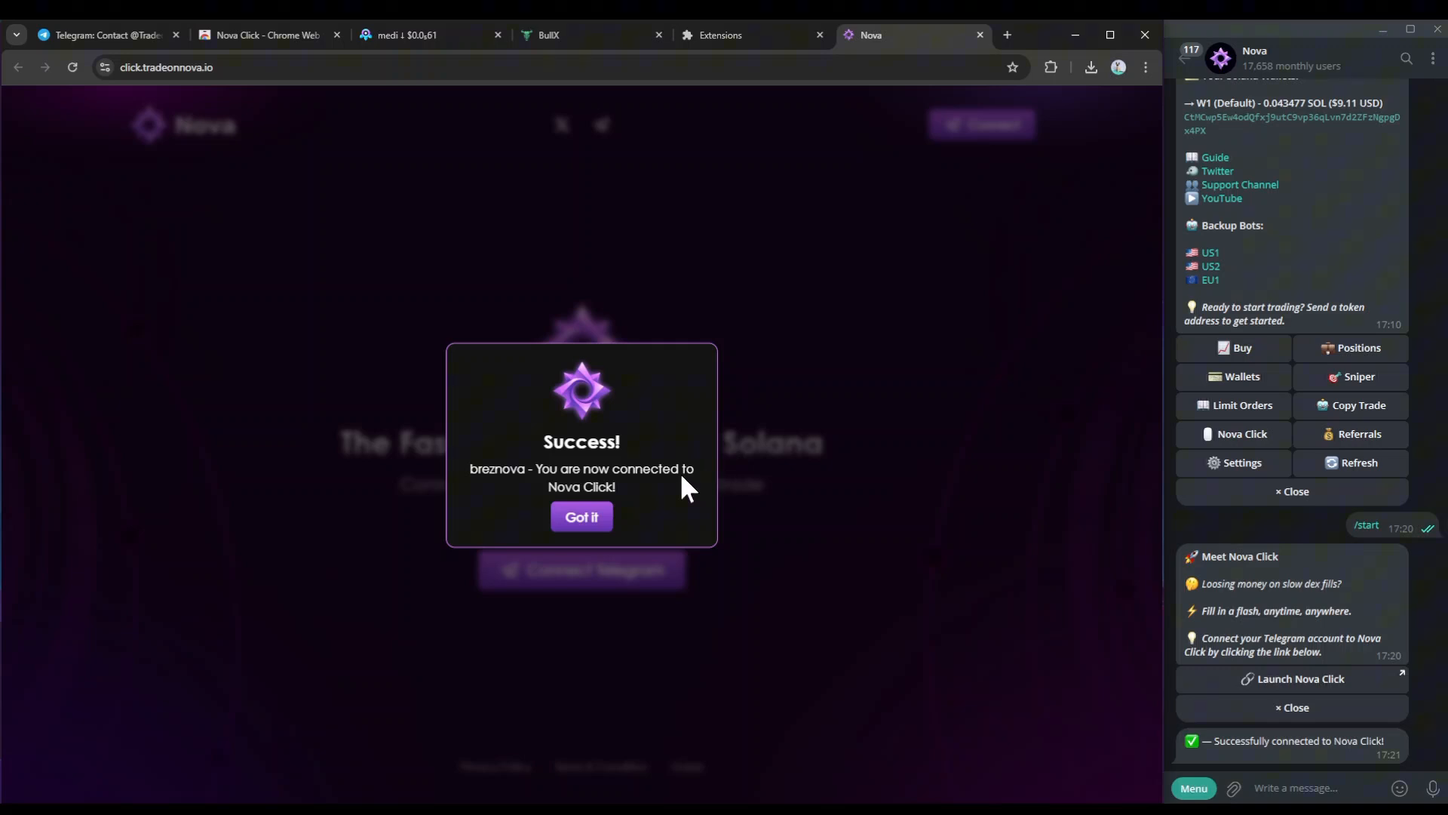
pyautogui.click(581, 516)
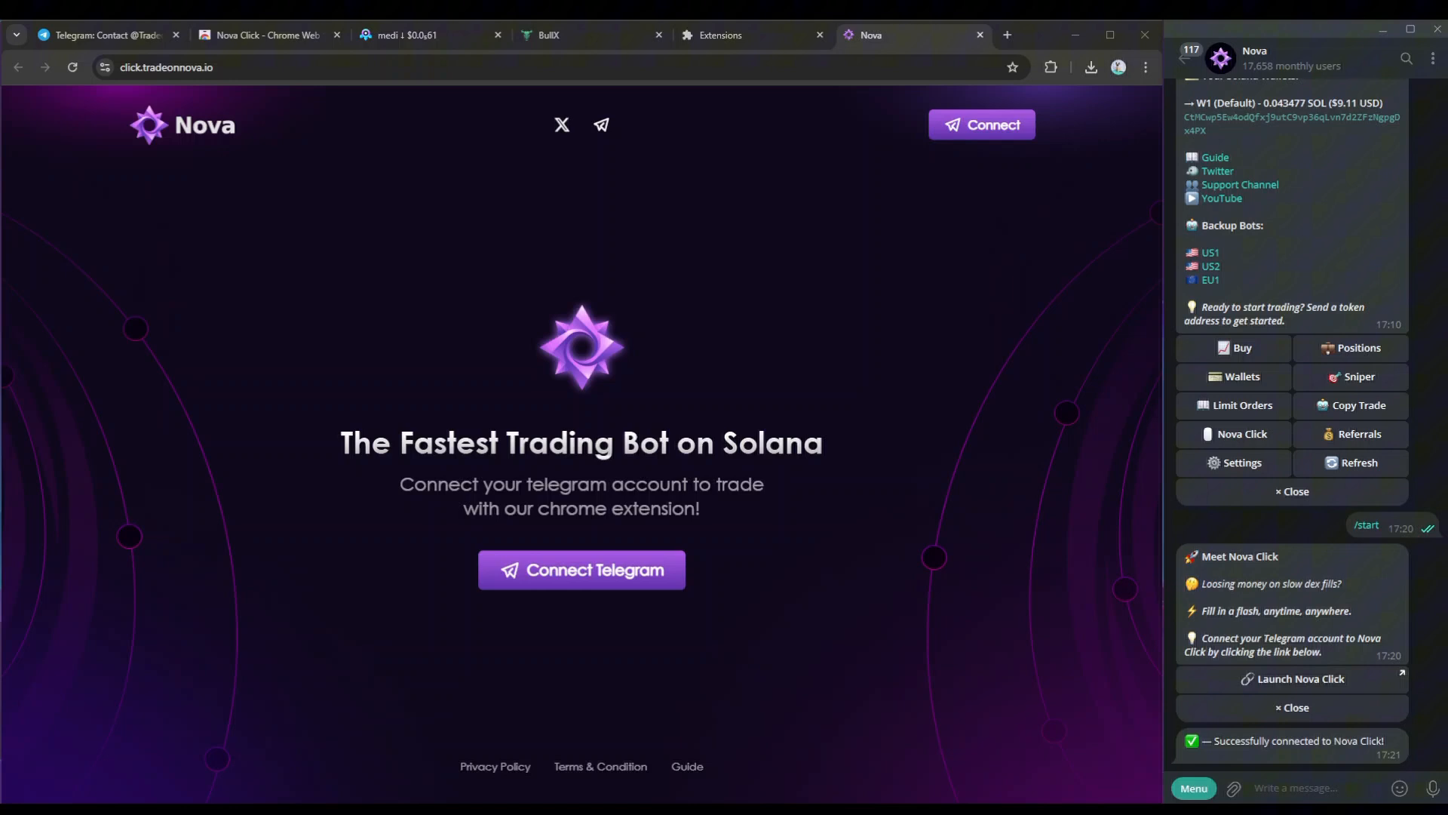
pyautogui.moveTo(1112, 661)
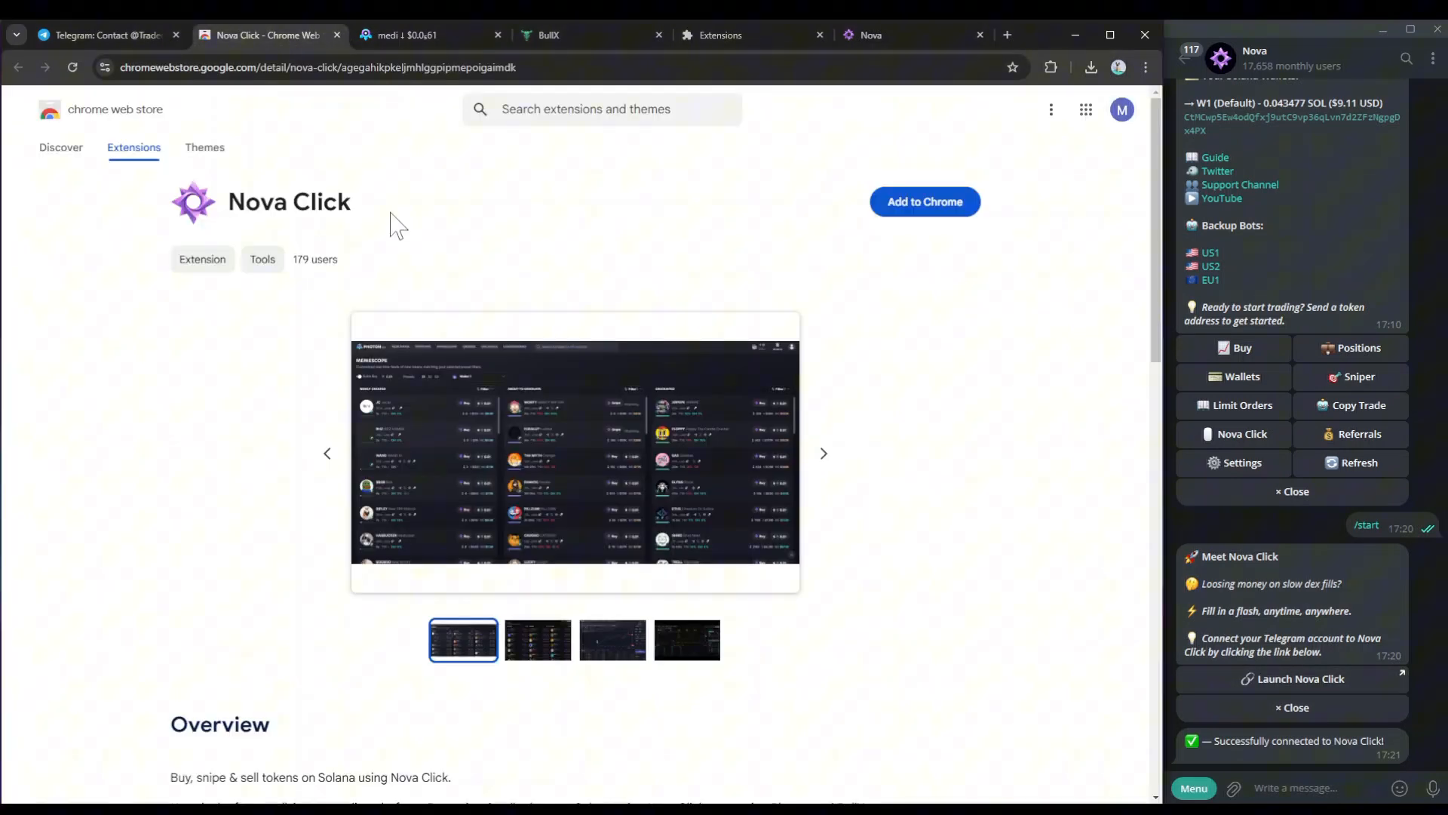
pyautogui.moveTo(472, 268)
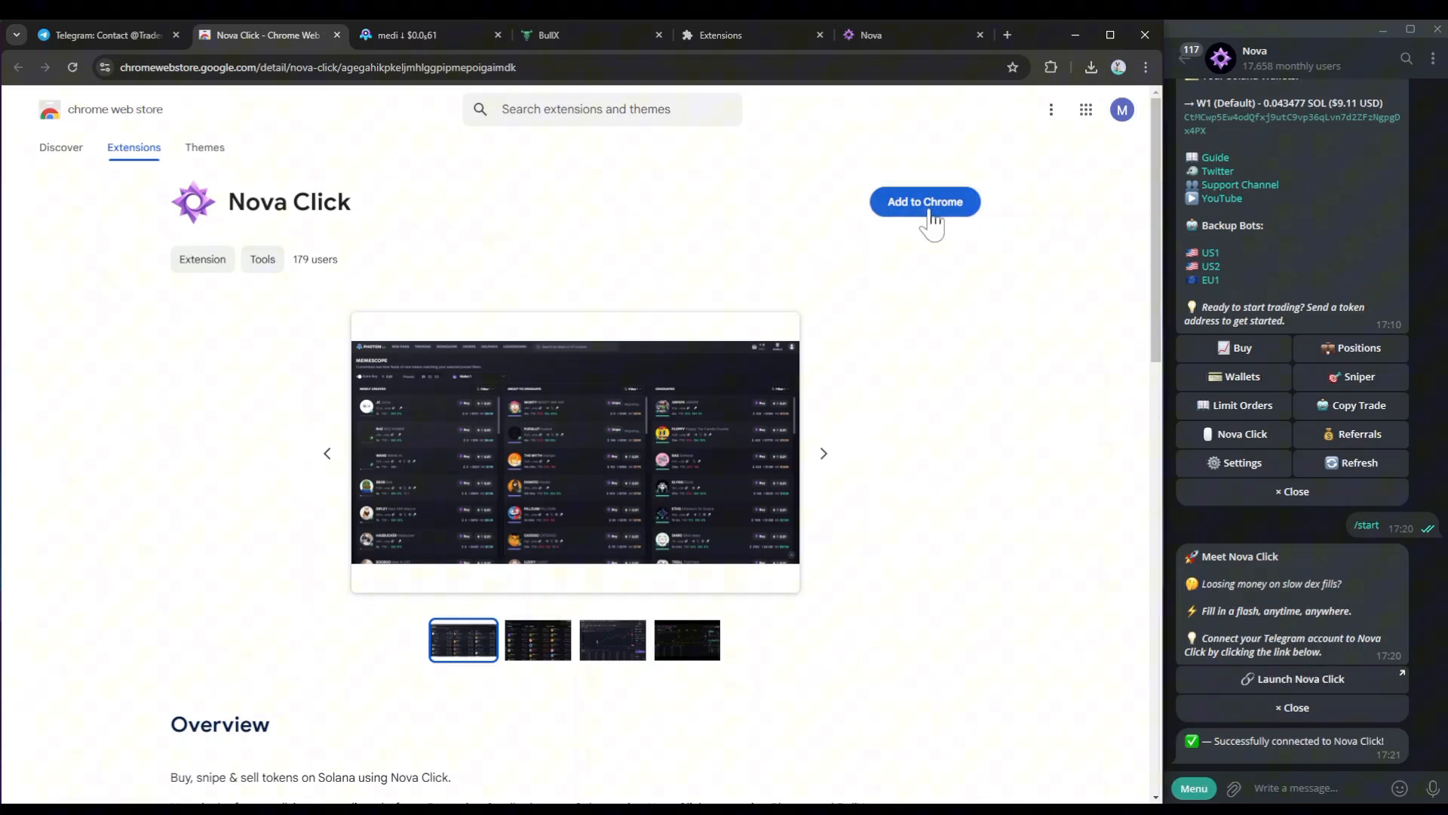
# Add the Nova Click extension to Chrome from its Web Store page.
pyautogui.click(923, 200)
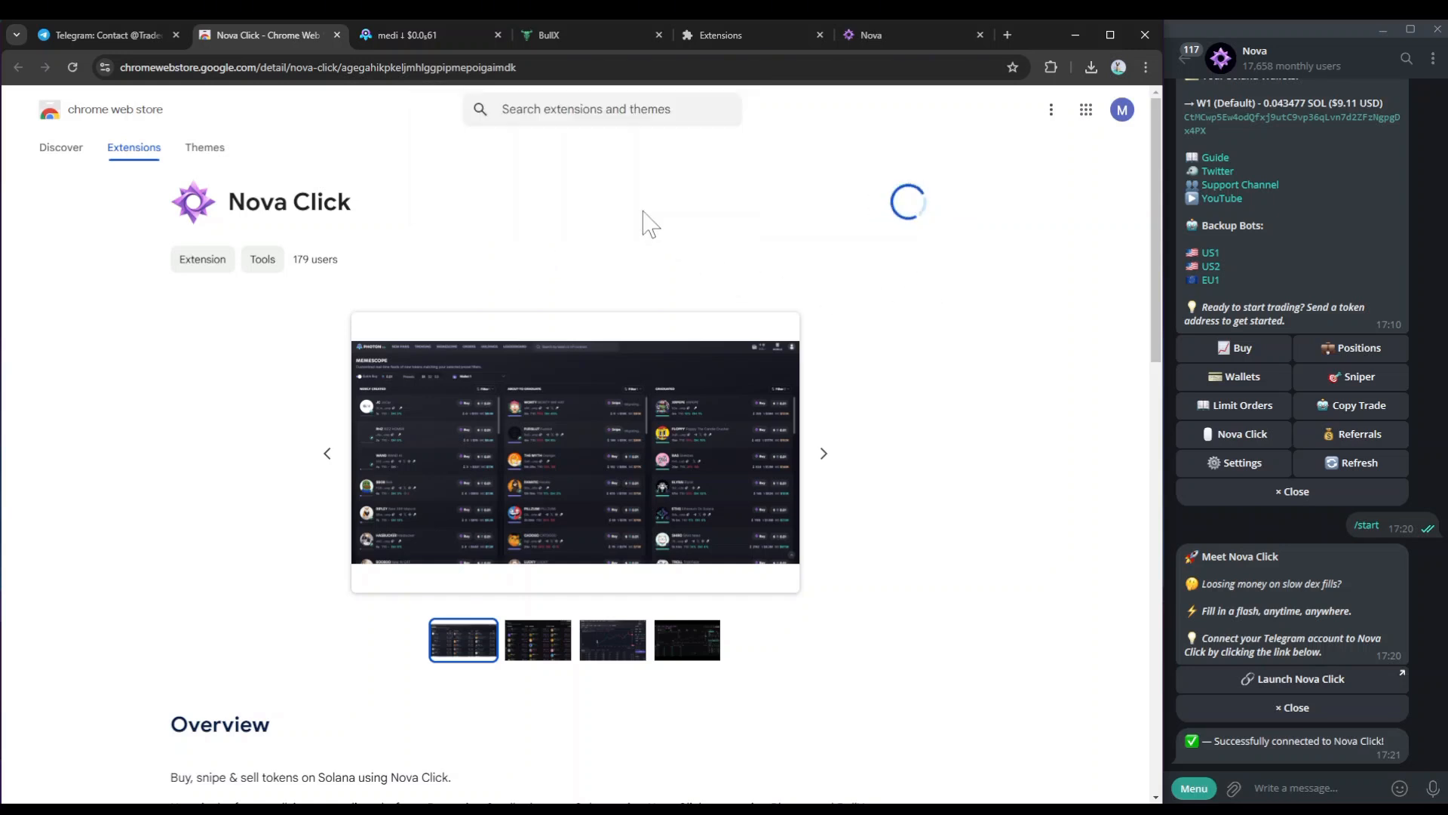
pyautogui.moveTo(902, 310)
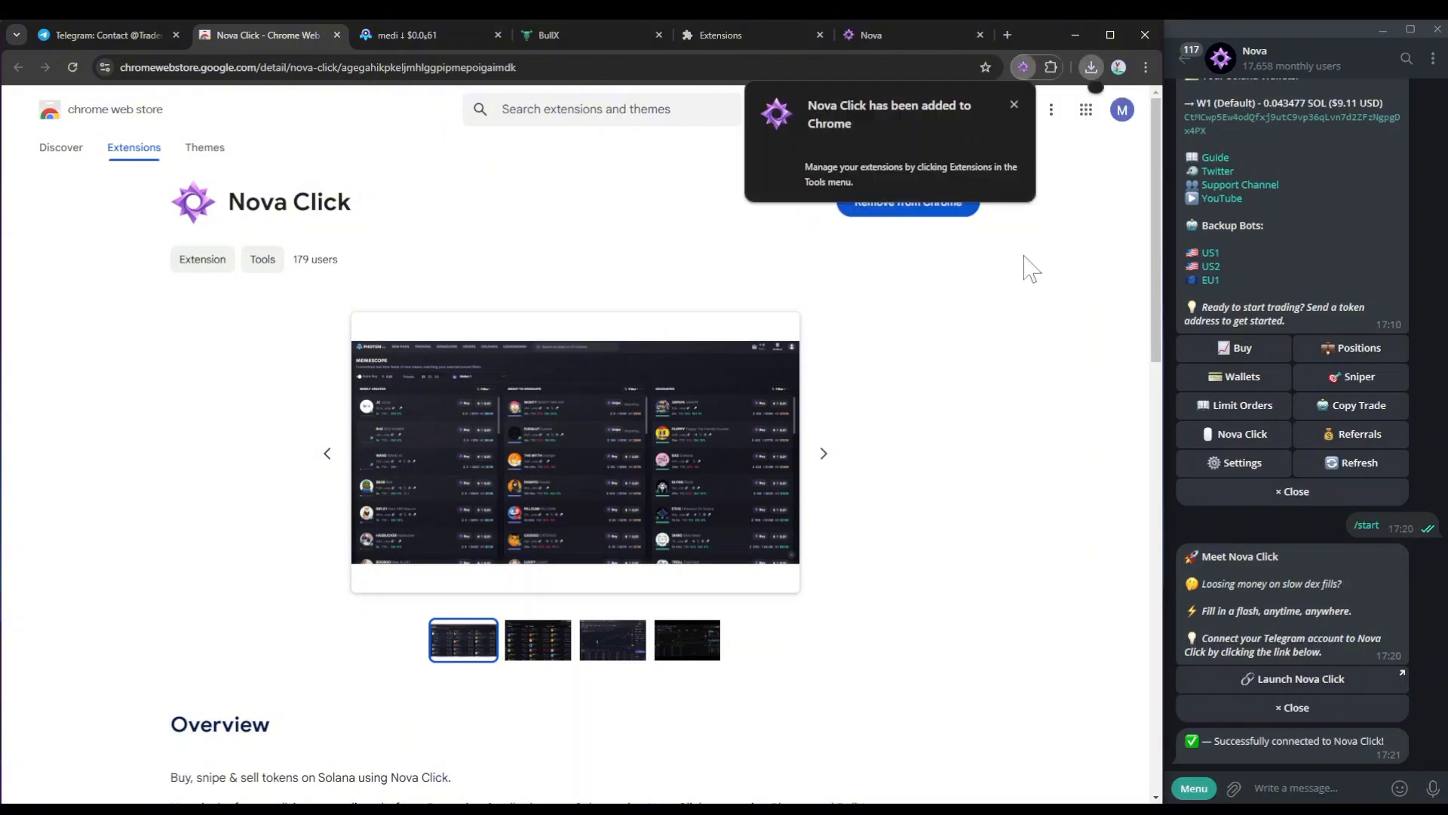
pyautogui.click(1050, 67)
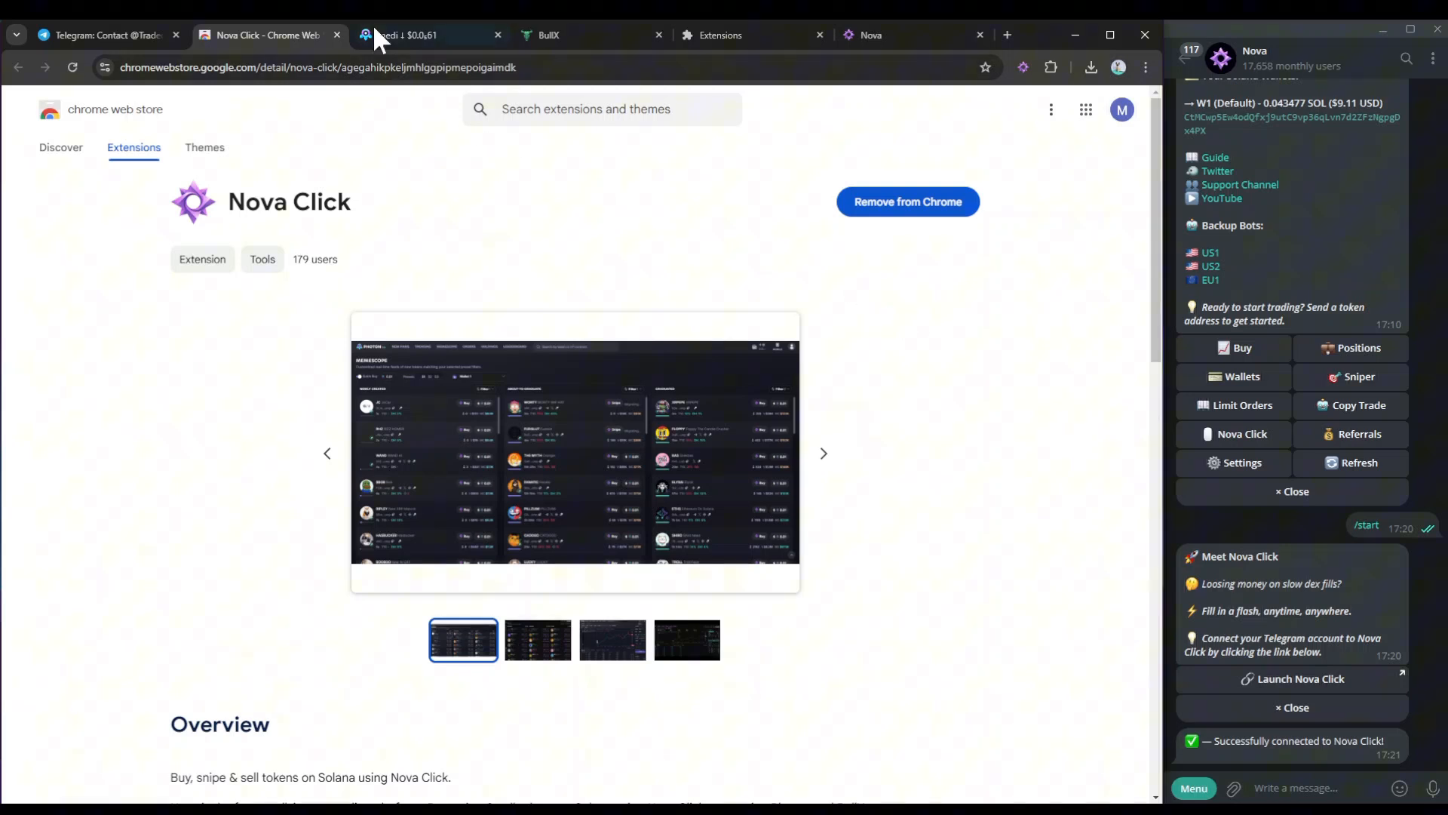
# Enable Nova Click on the Photon Memescope page so Buy buttons and presets 0.5–10 SOL appear.
pyautogui.click(416, 35)
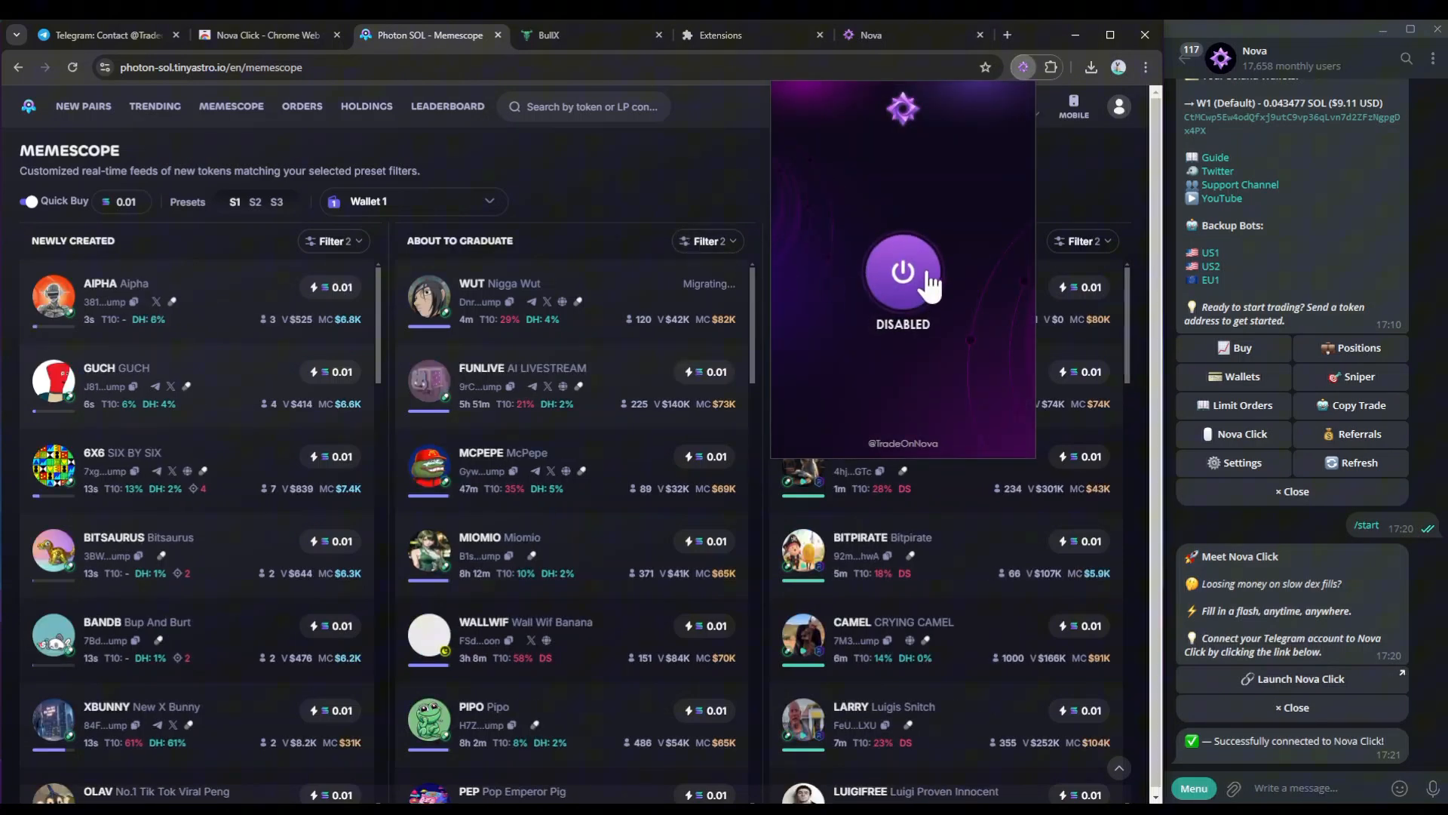
pyautogui.click(900, 274)
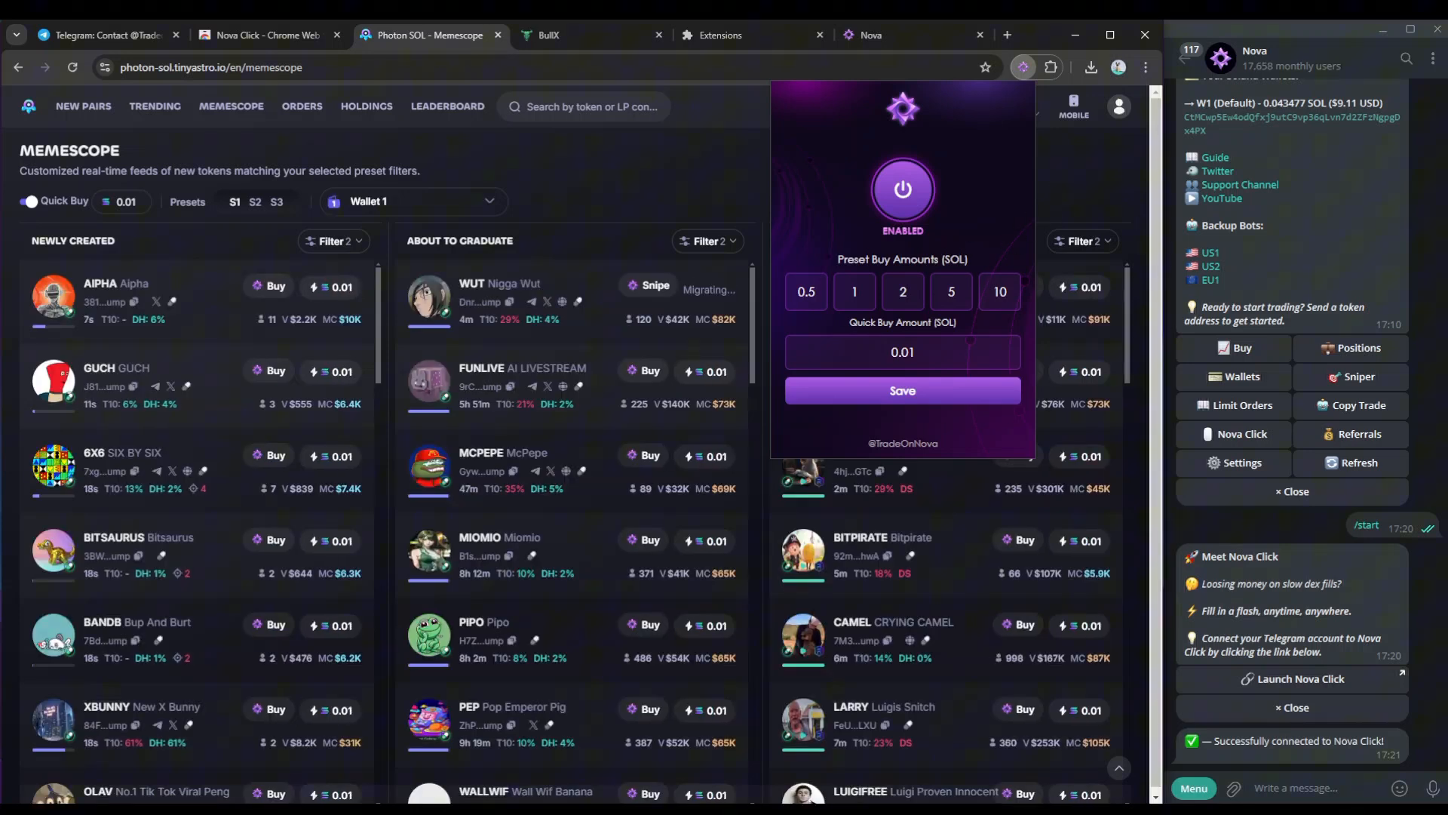
pyautogui.click(853, 291)
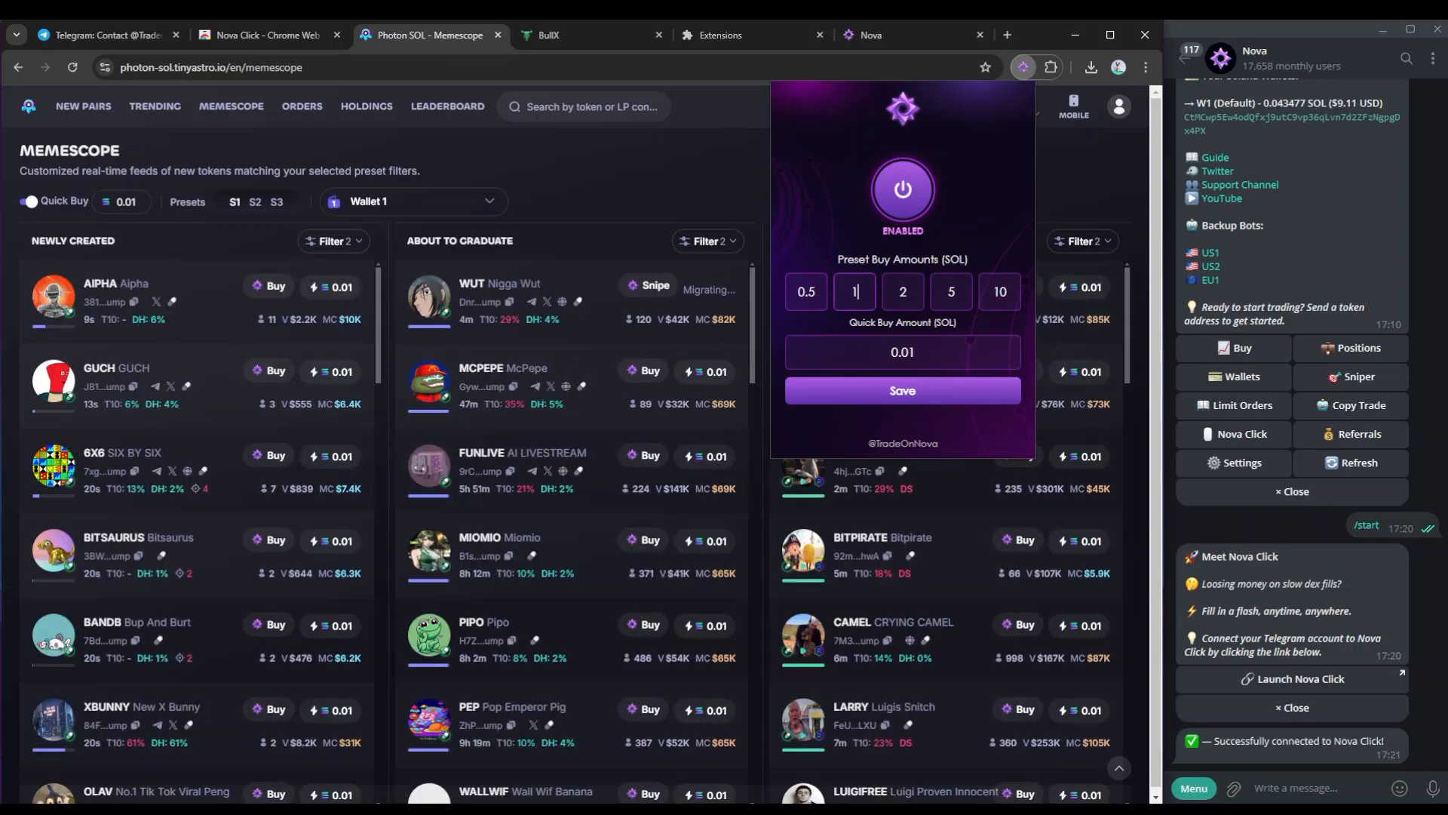
pyautogui.moveTo(923, 323)
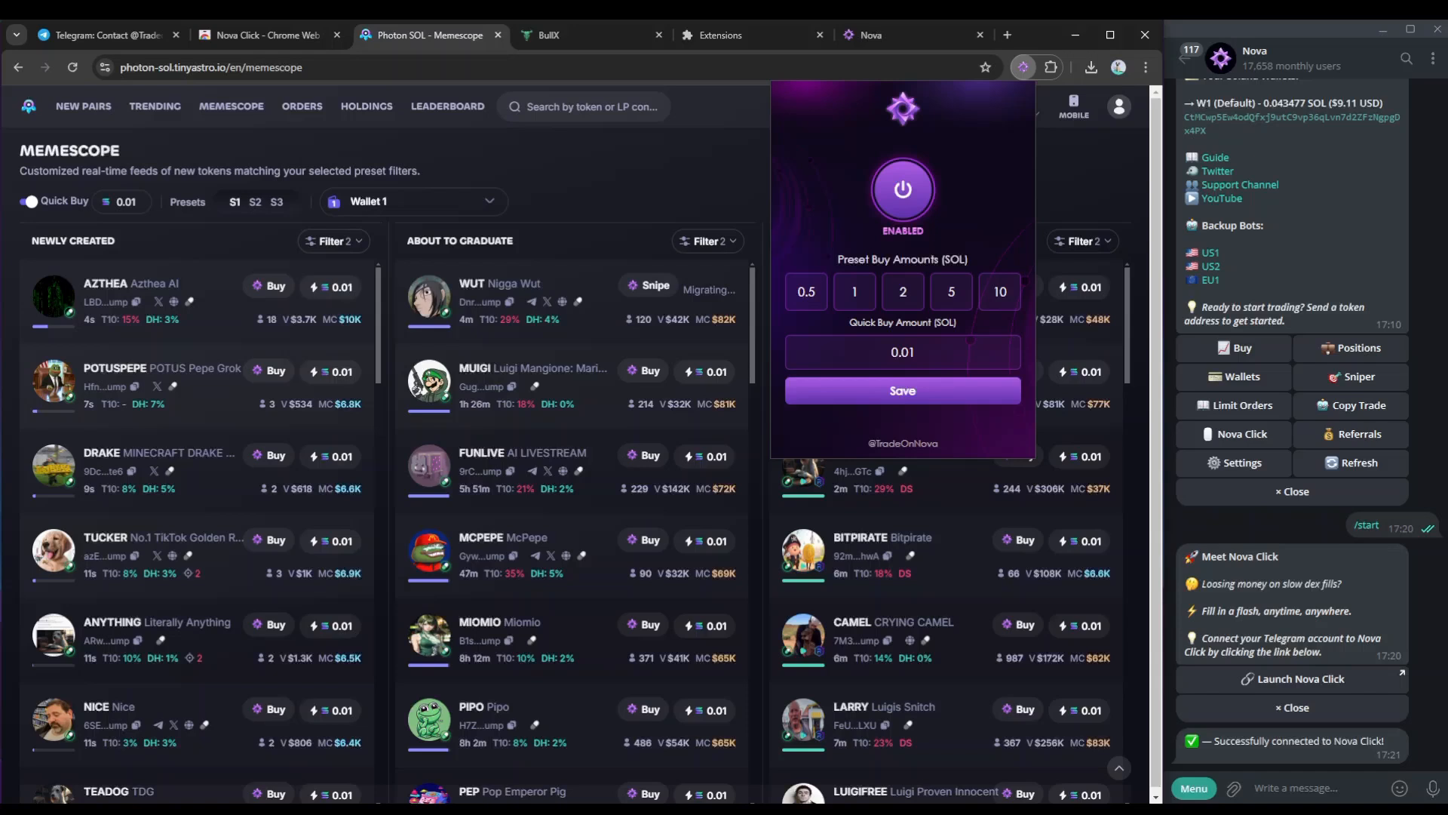
# Change the Nova Click quick buy amount to 0.0001 SOL.
pyautogui.click(903, 351)
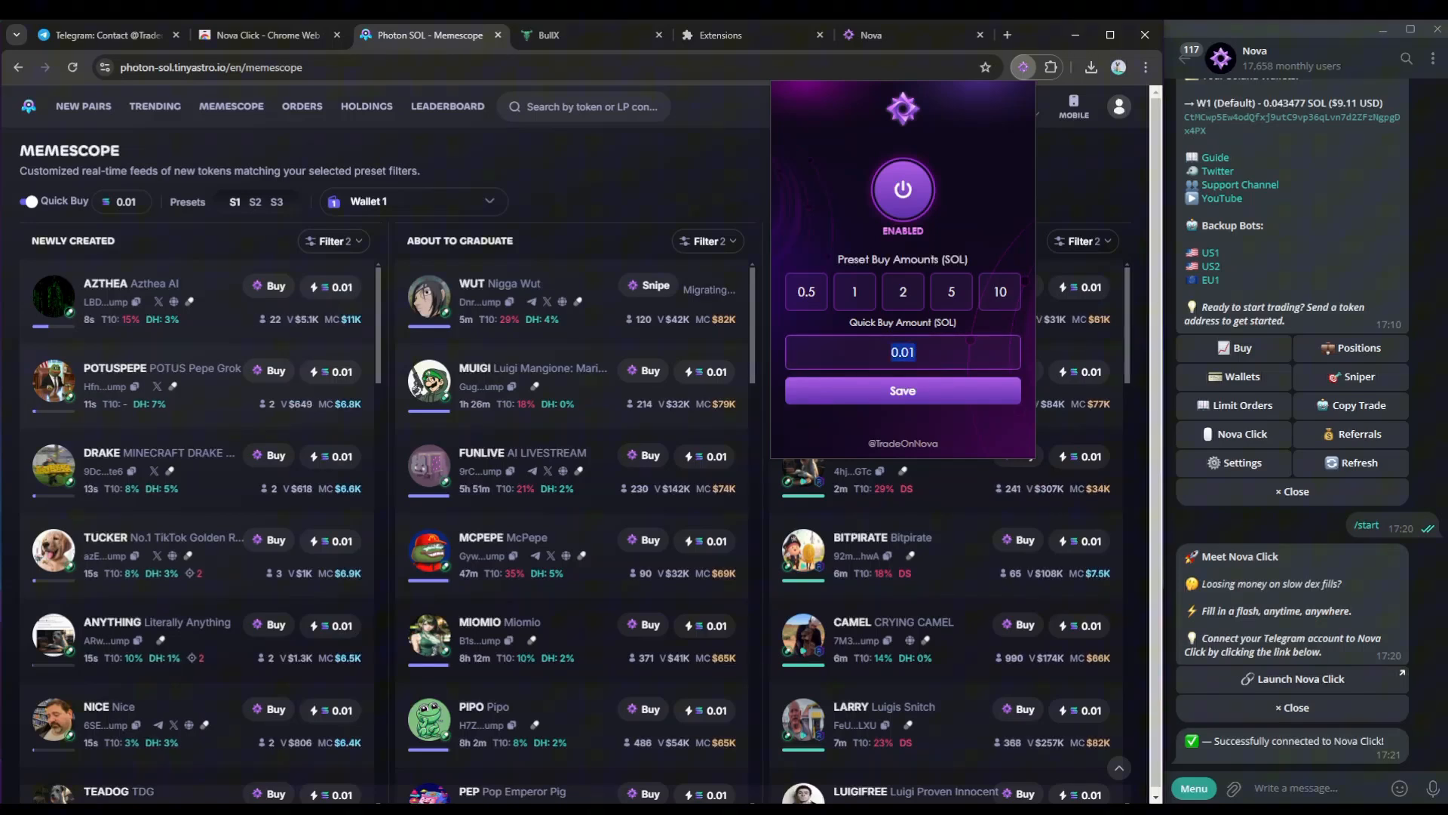
pyautogui.write('0.0001')
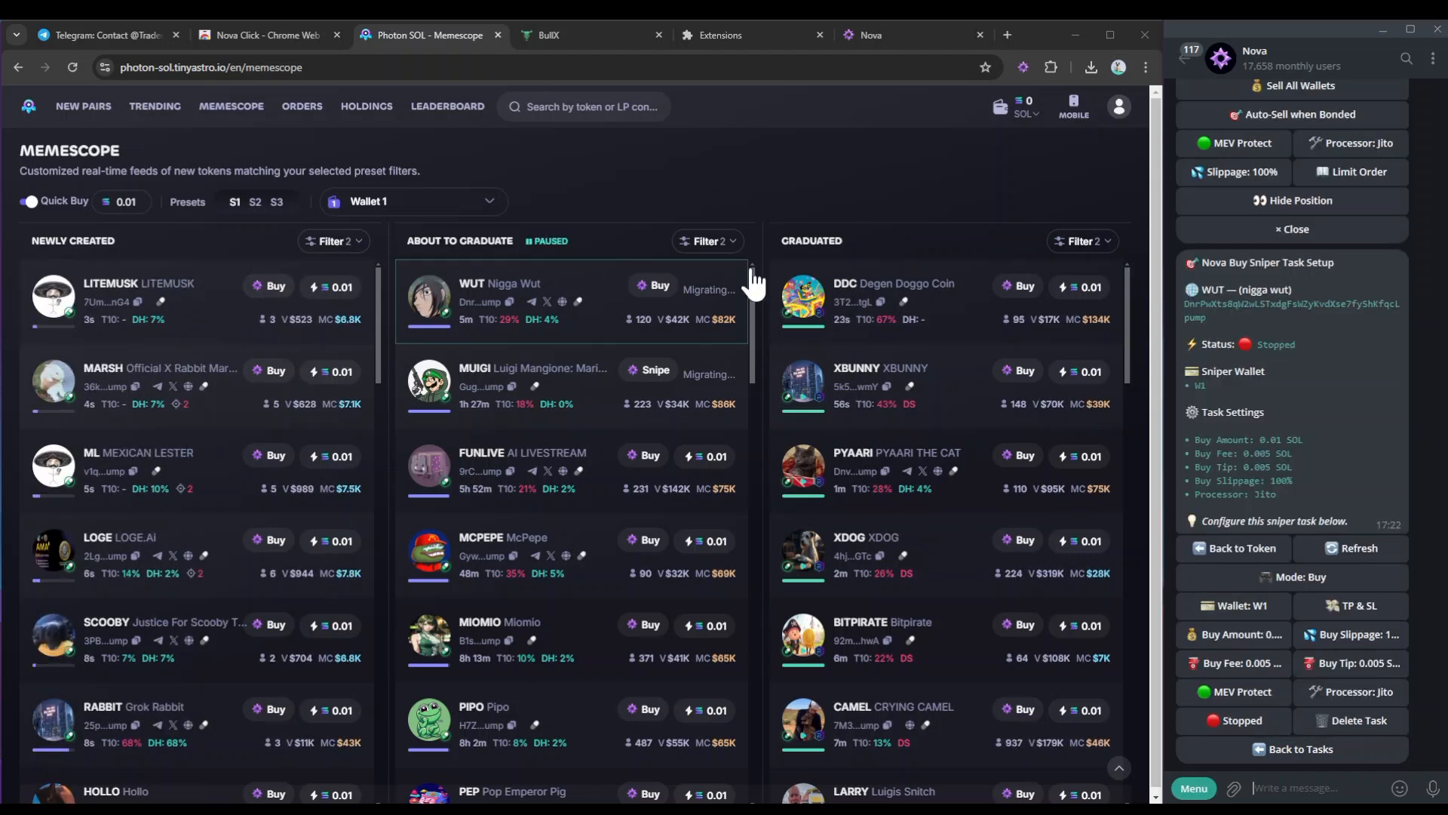
# View the Degen Doggo Coin page, toggling the Nova shortcuts to sell percentages and back to buy.
pyautogui.click(499, 282)
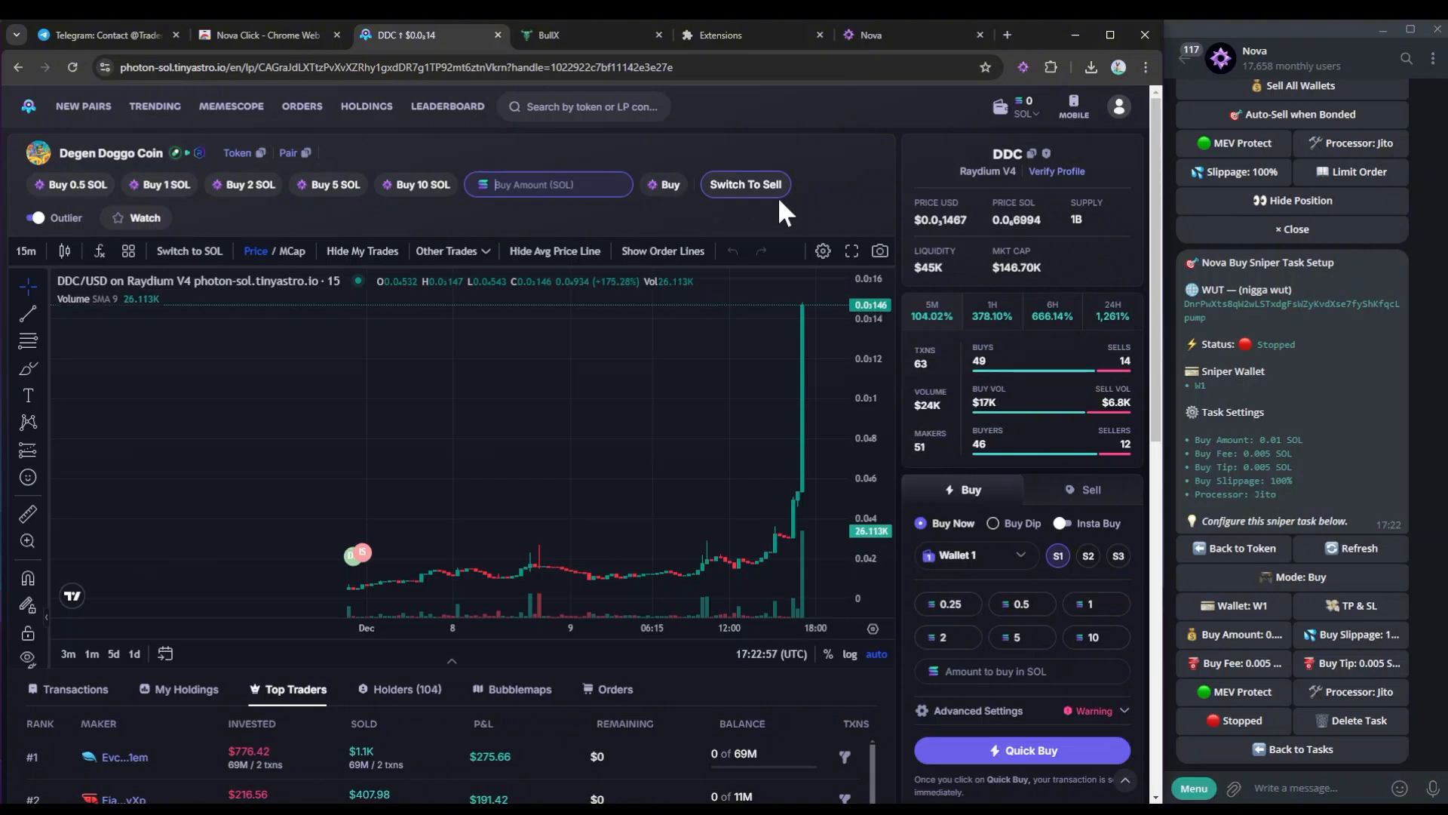
pyautogui.click(744, 184)
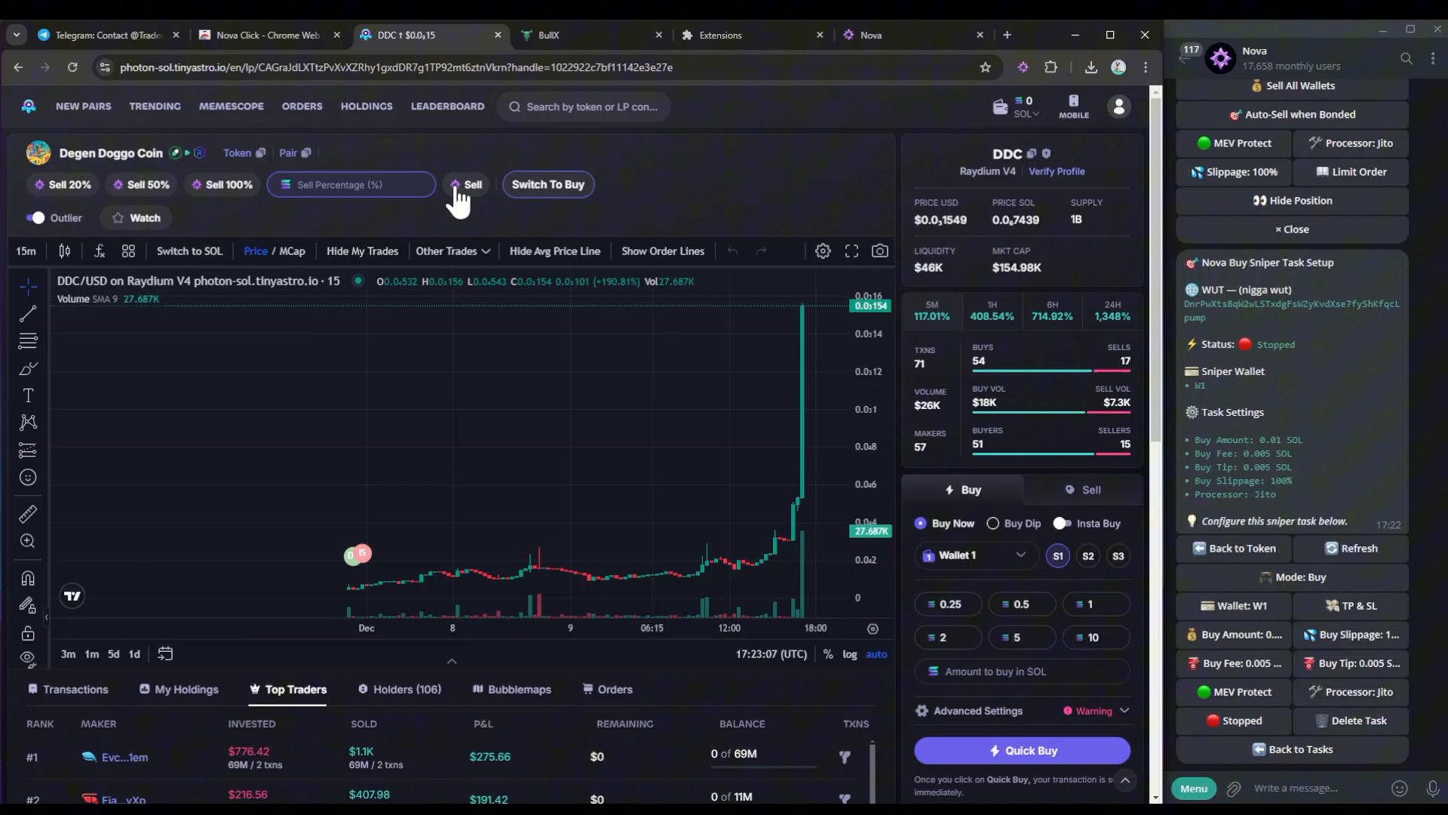
pyautogui.click(547, 184)
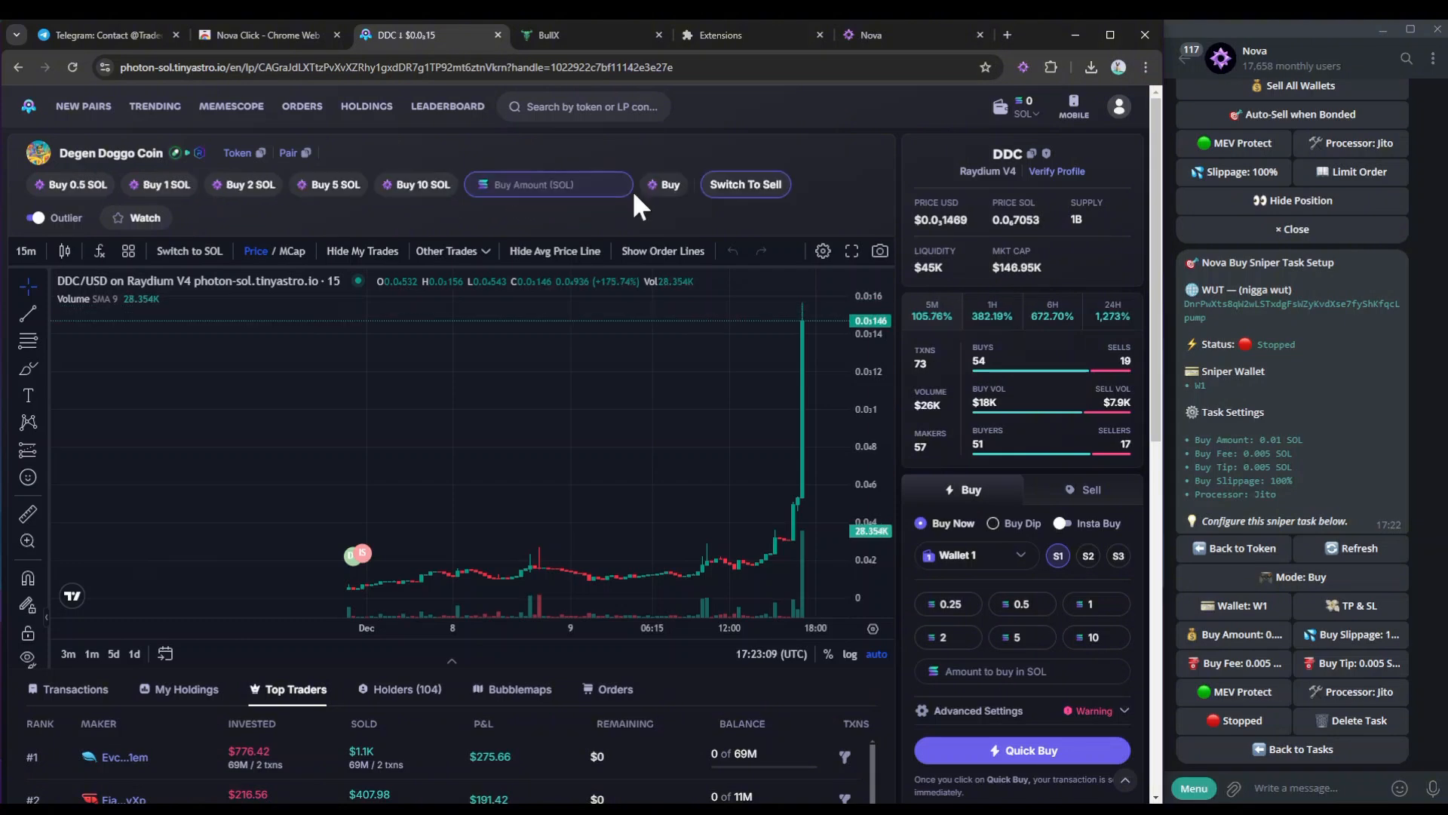
pyautogui.moveTo(866, 205)
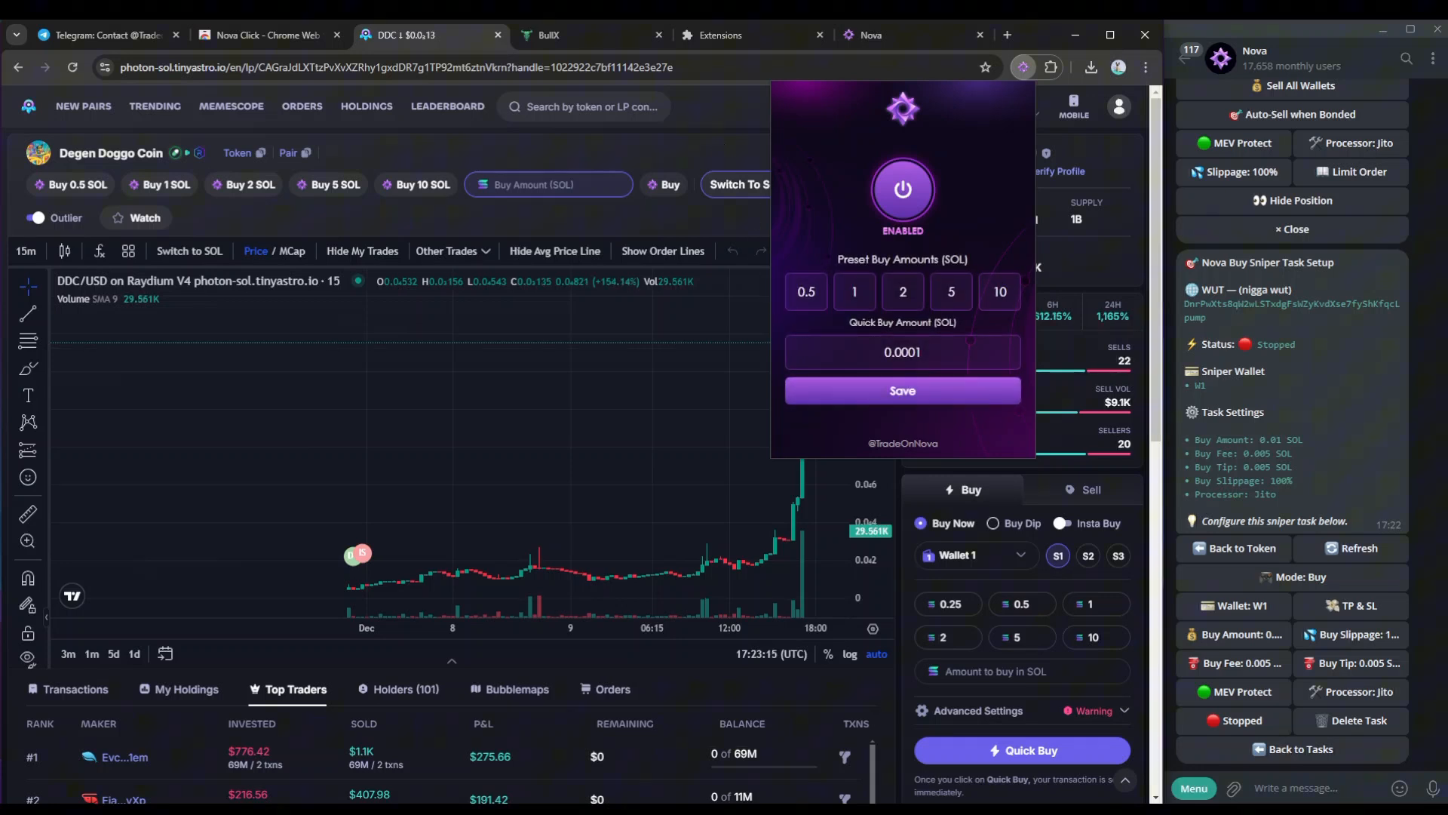
# Save the first preset buy amount as 0.005 SOL so a Buy 0.005 SOL shortcut shows.
pyautogui.click(805, 291)
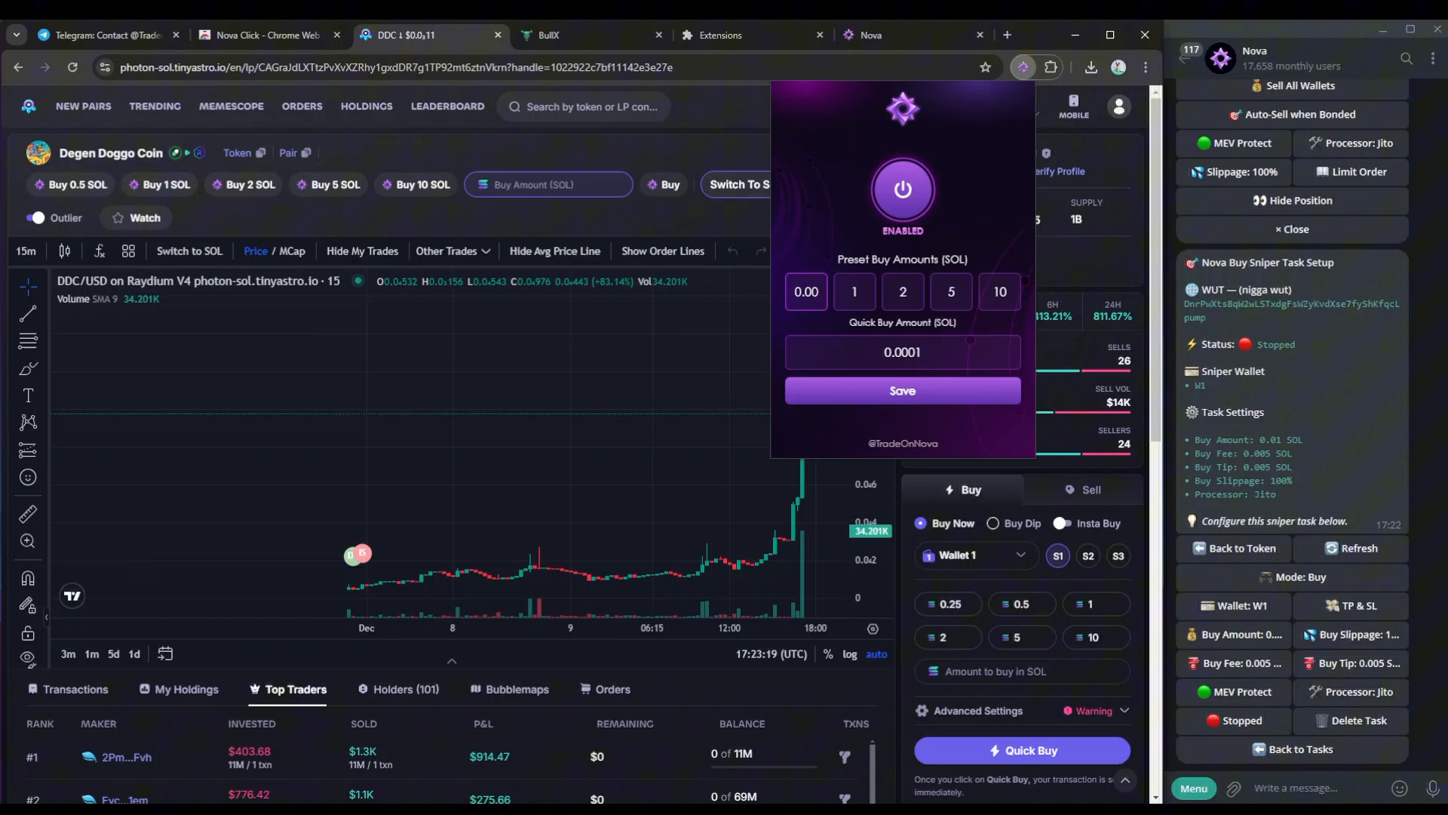
pyautogui.click(901, 390)
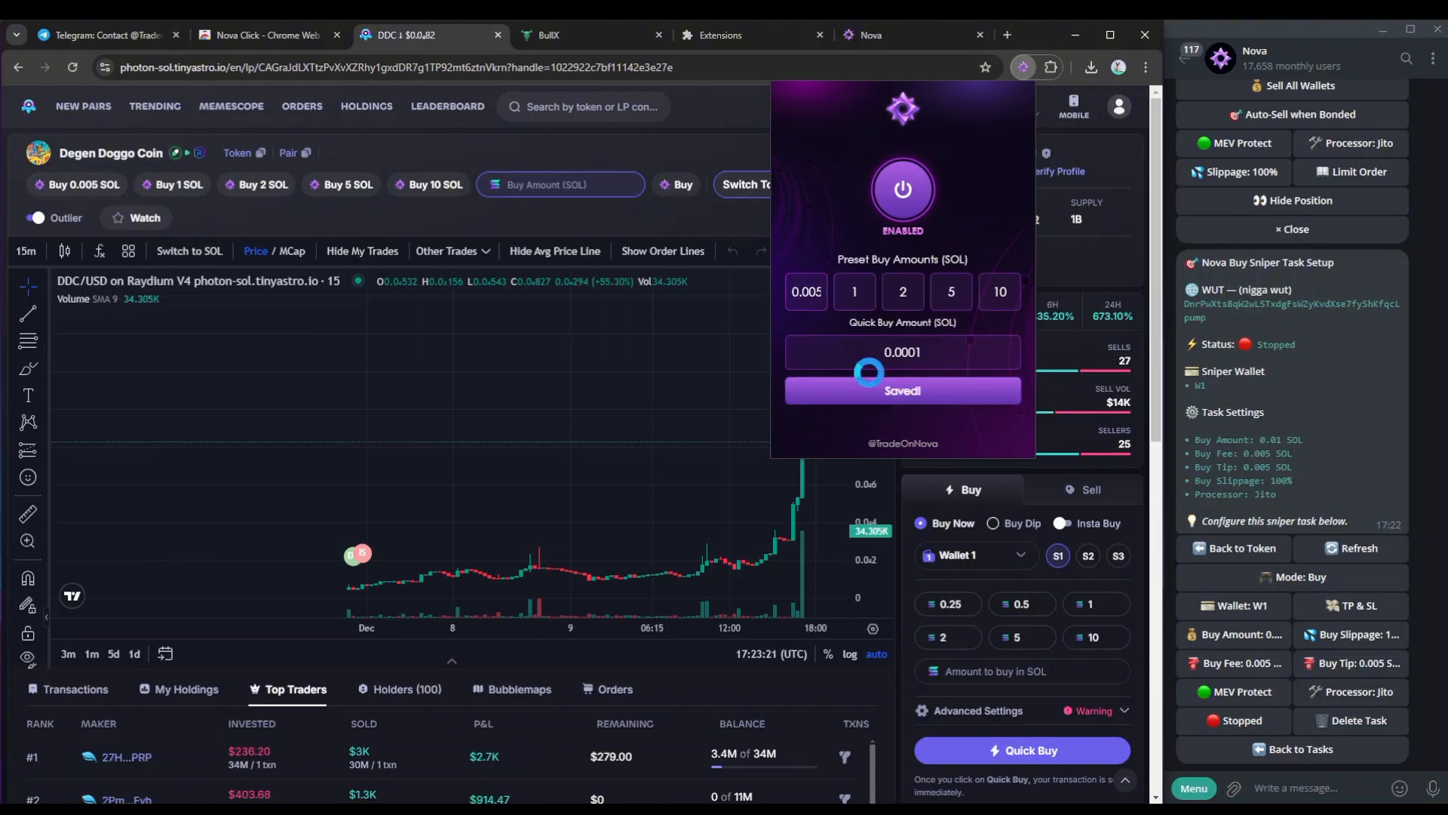
pyautogui.click(1021, 66)
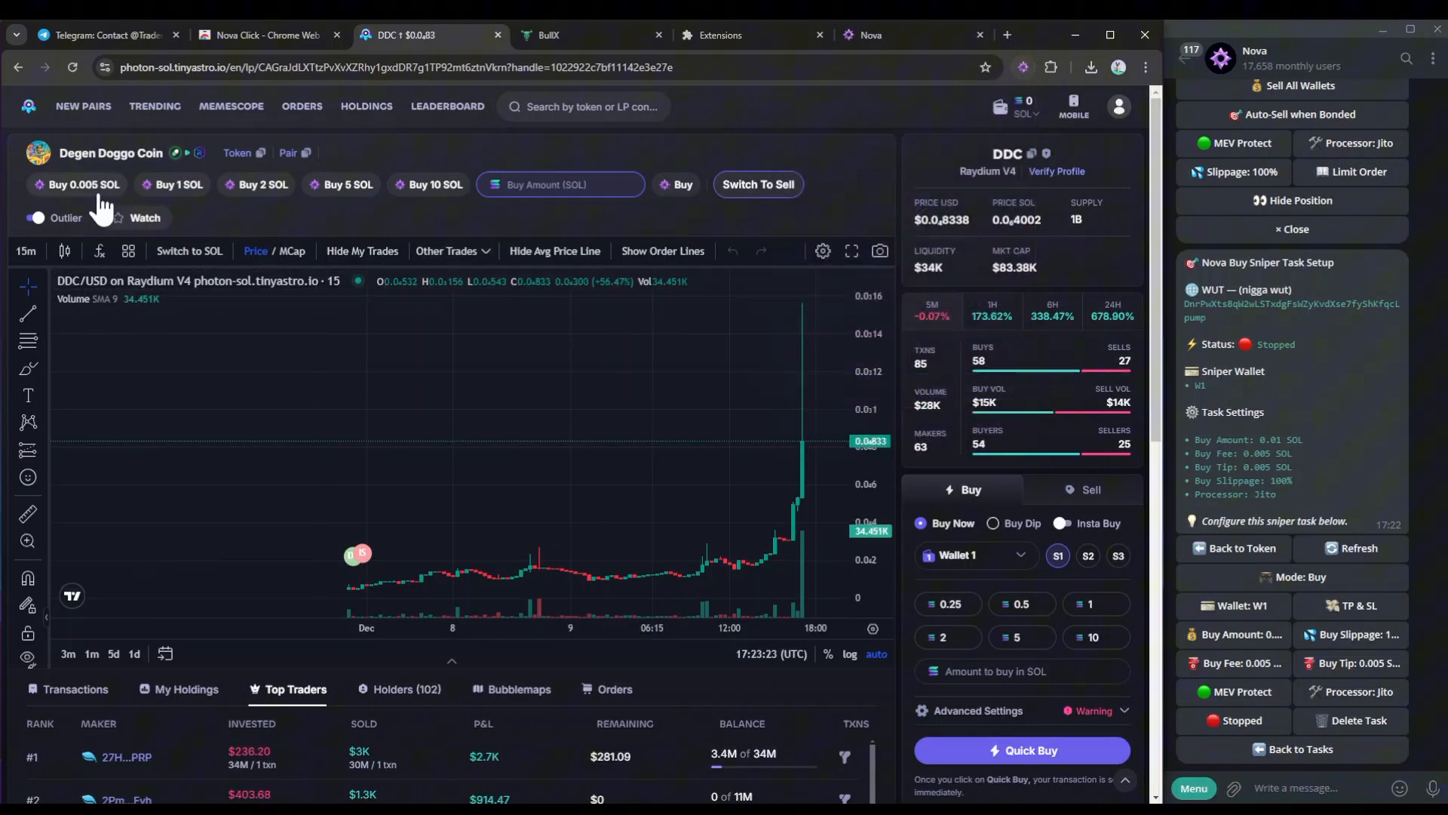